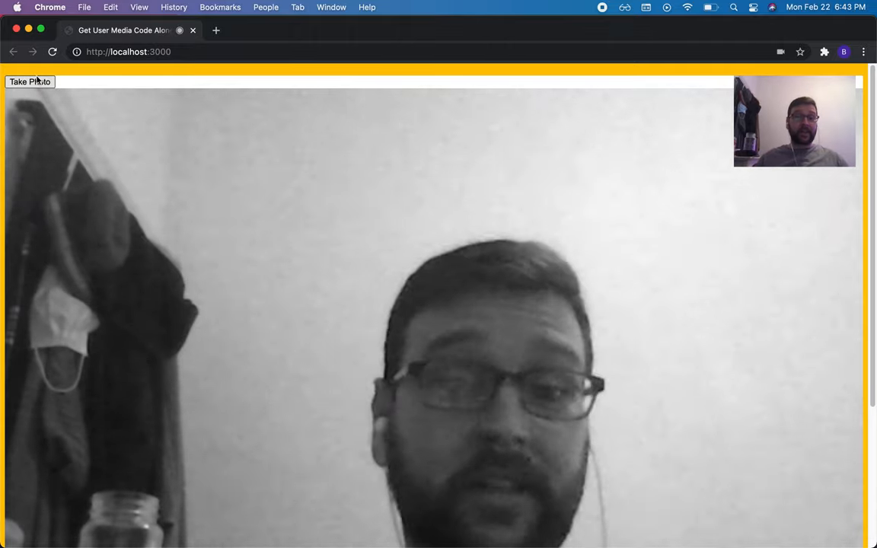
Scroll the page before returning to the scripts.js code in the editor
scroll("down", 3)
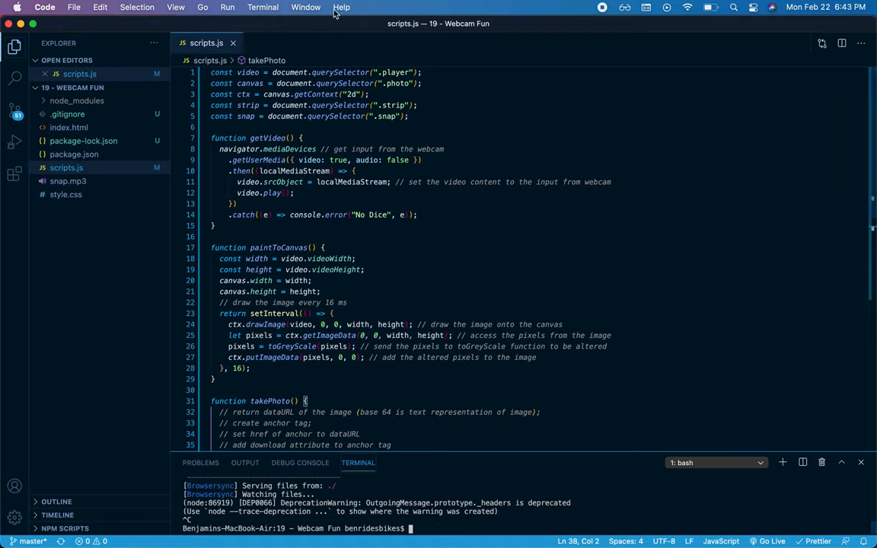
mouse_move(366, 226)
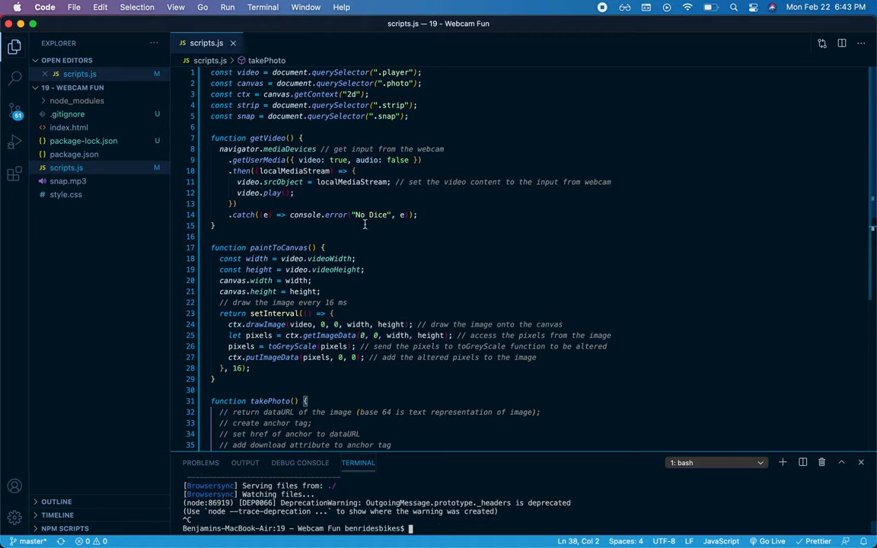
scroll("down", 3)
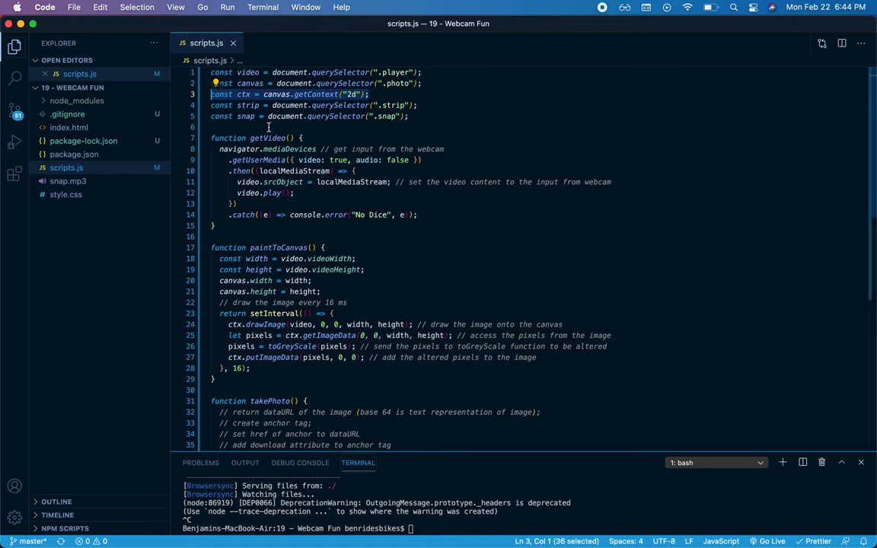
scroll("down", 3)
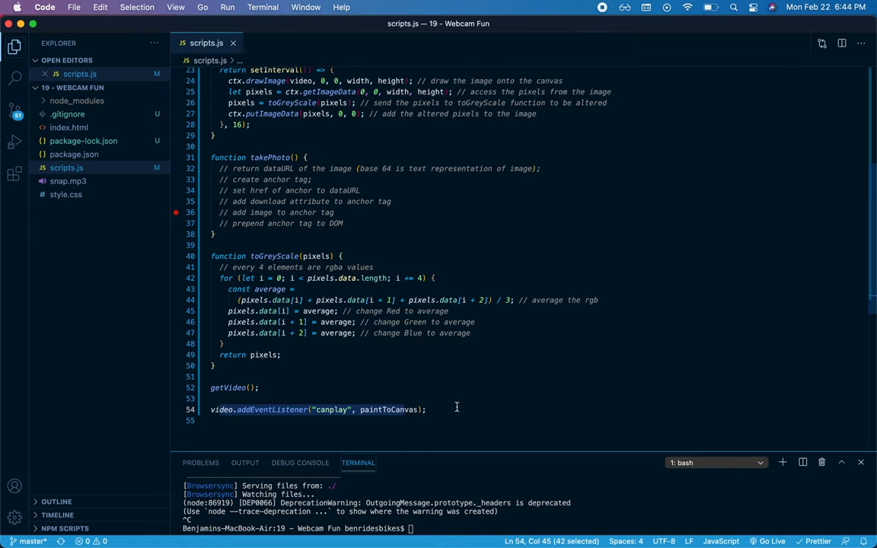
scroll("down", 3)
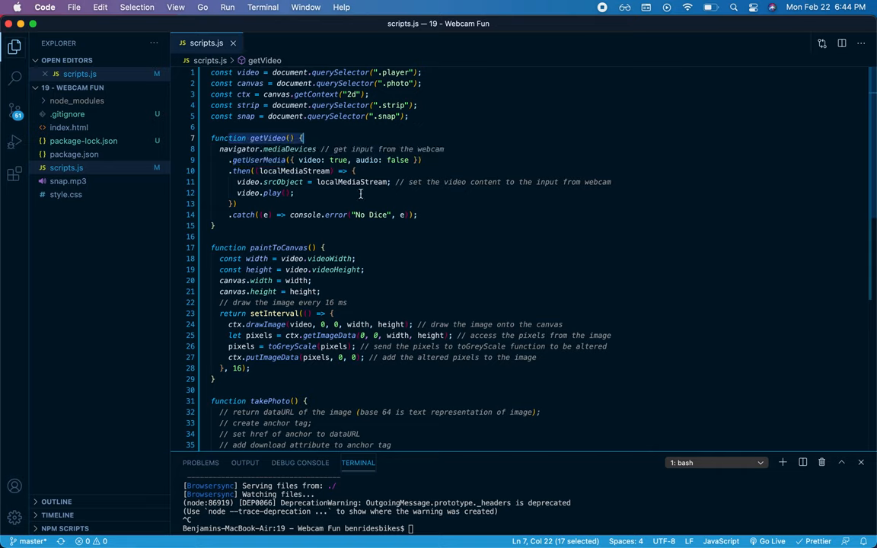
mouse_move(240, 171)
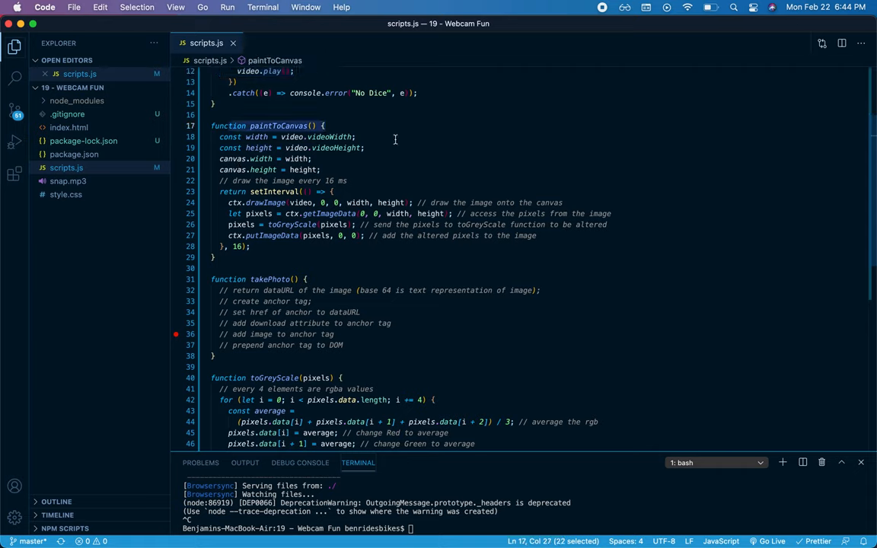
left_click(372, 147)
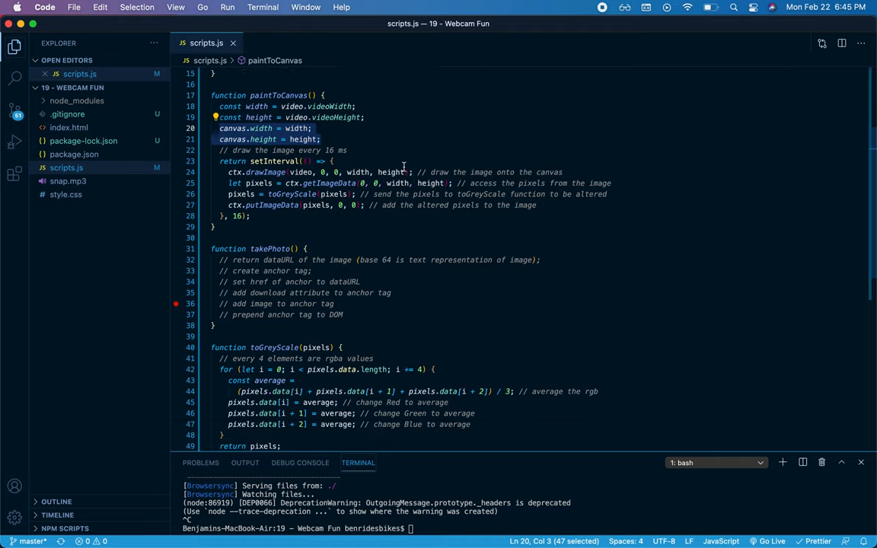
scroll("down", 3)
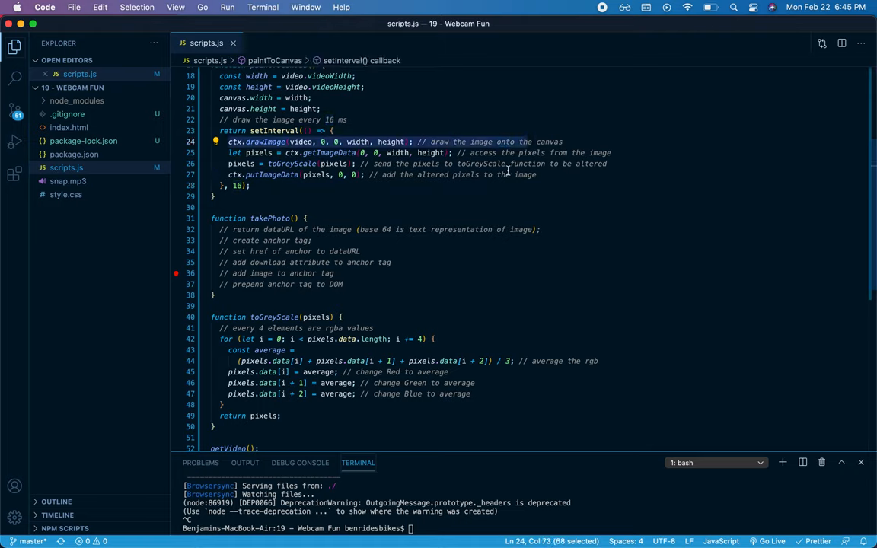
mouse_move(404, 206)
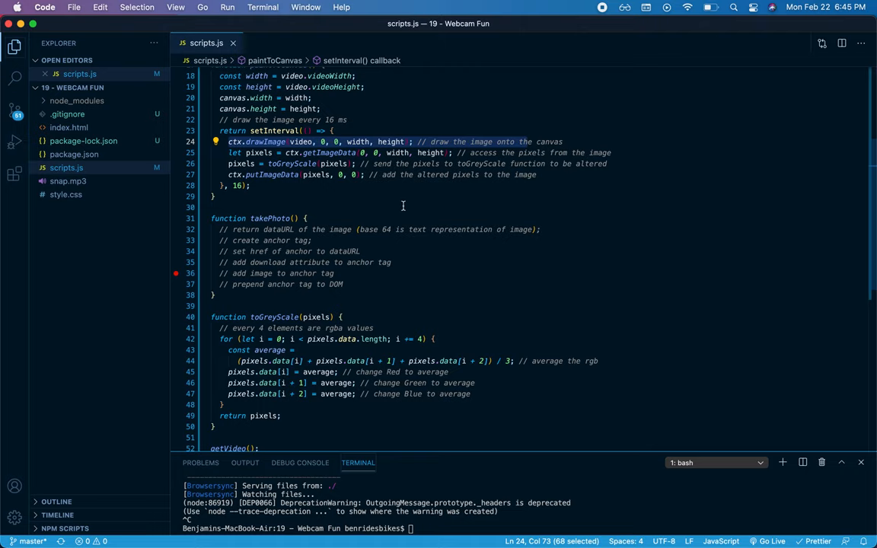
mouse_move(378, 199)
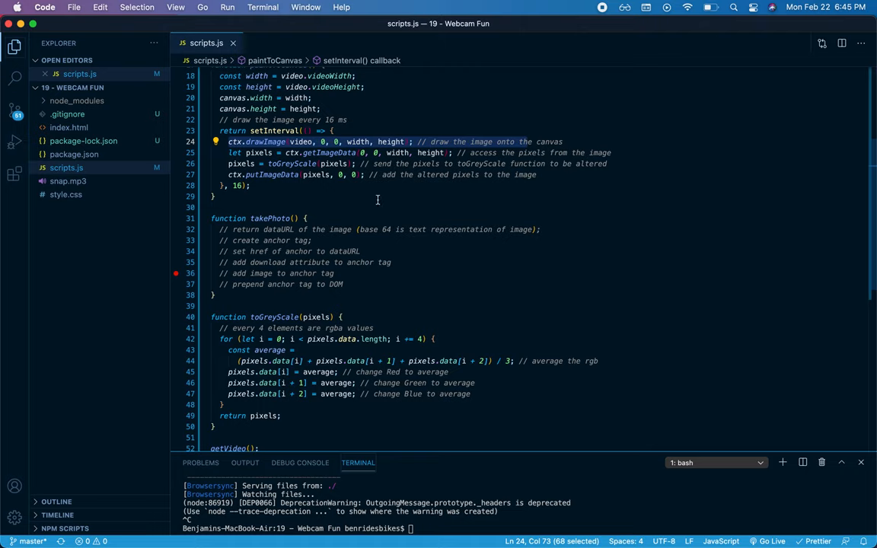
left_click(215, 197)
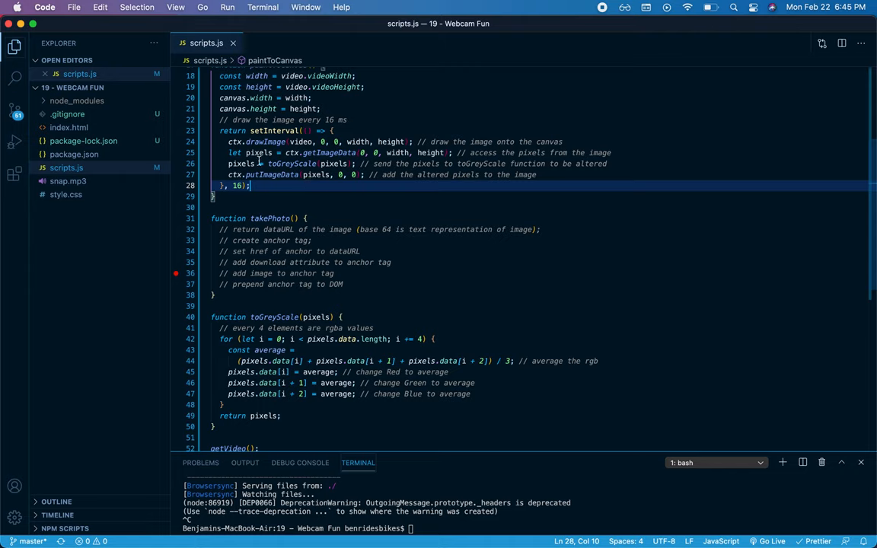
mouse_move(265, 173)
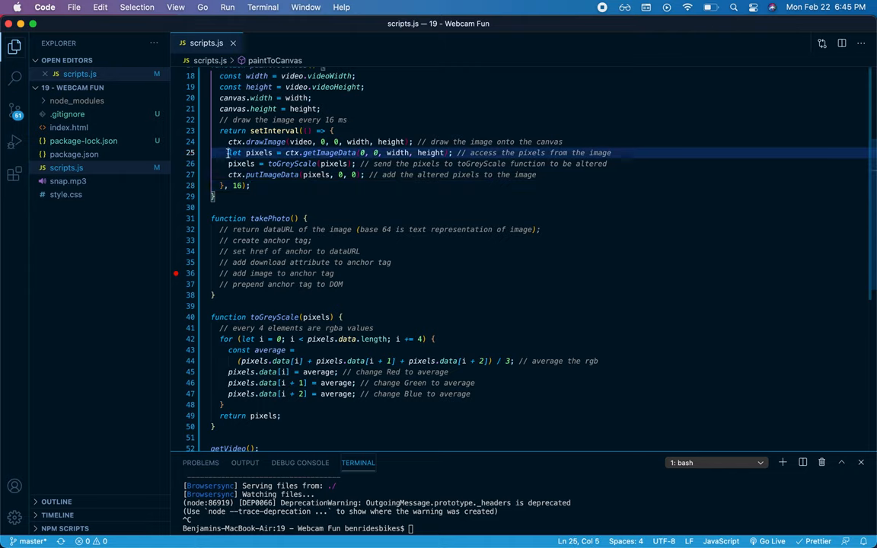
left_click_drag(228, 152, 411, 152)
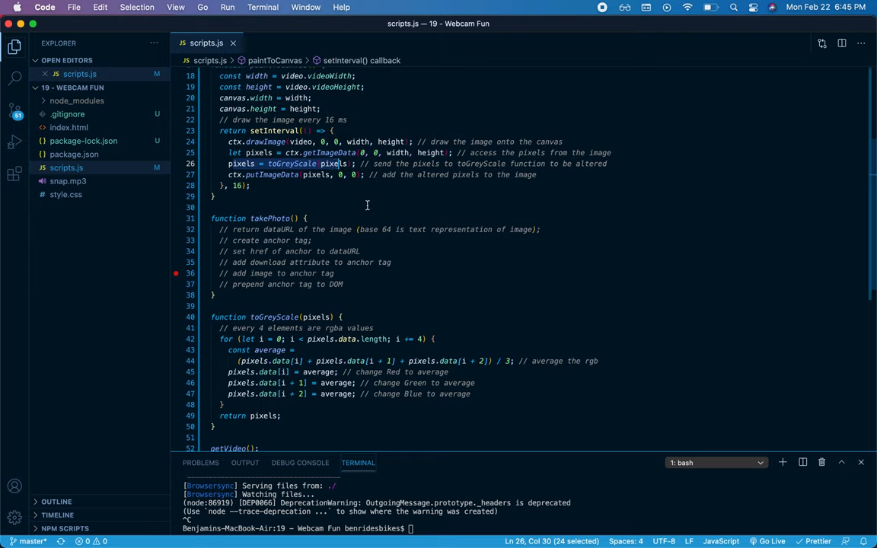
mouse_move(362, 204)
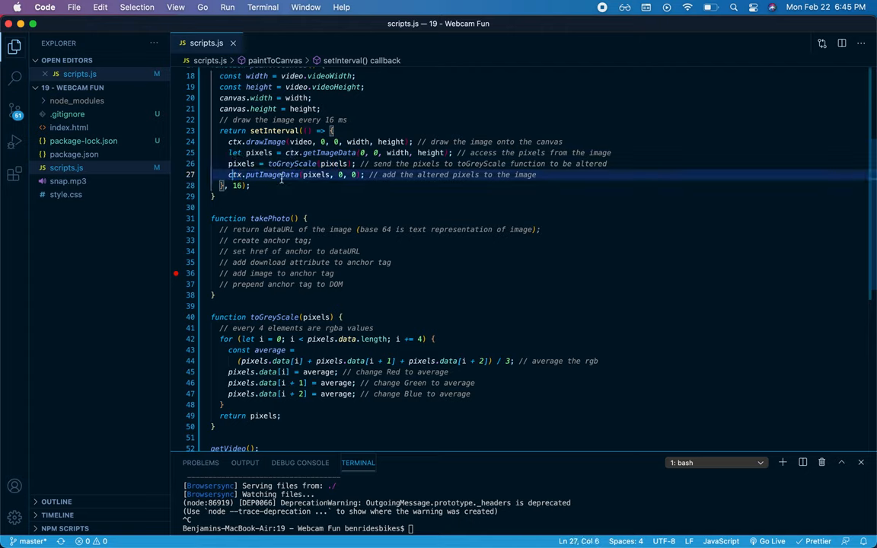
left_click_drag(230, 174, 417, 174)
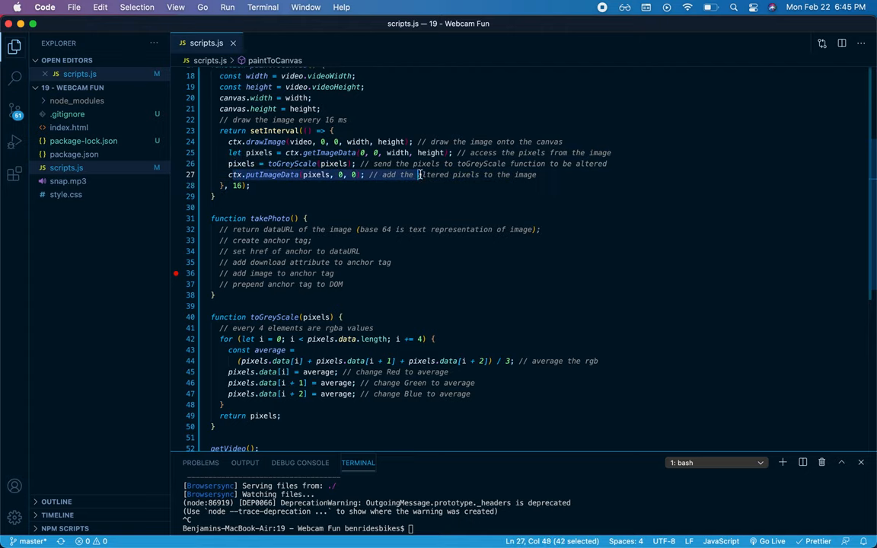
scroll("down", 3)
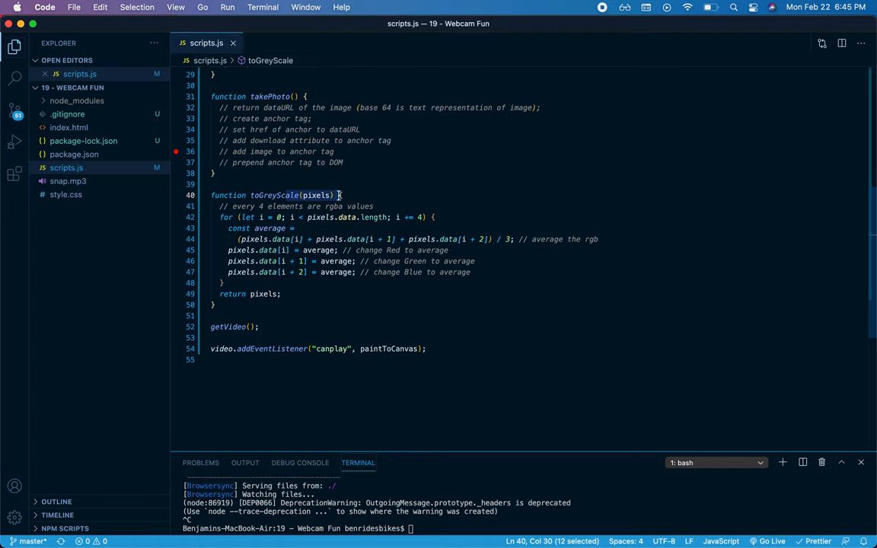
mouse_move(396, 201)
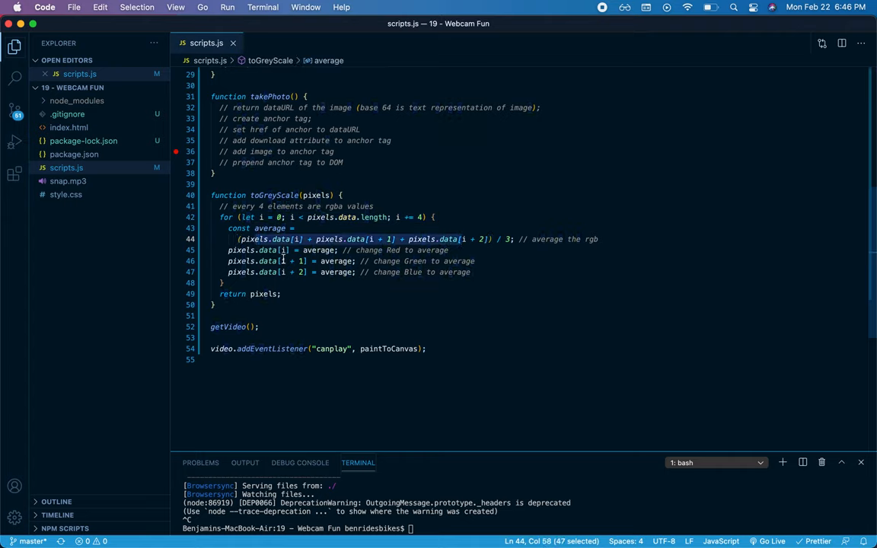
left_click(274, 262)
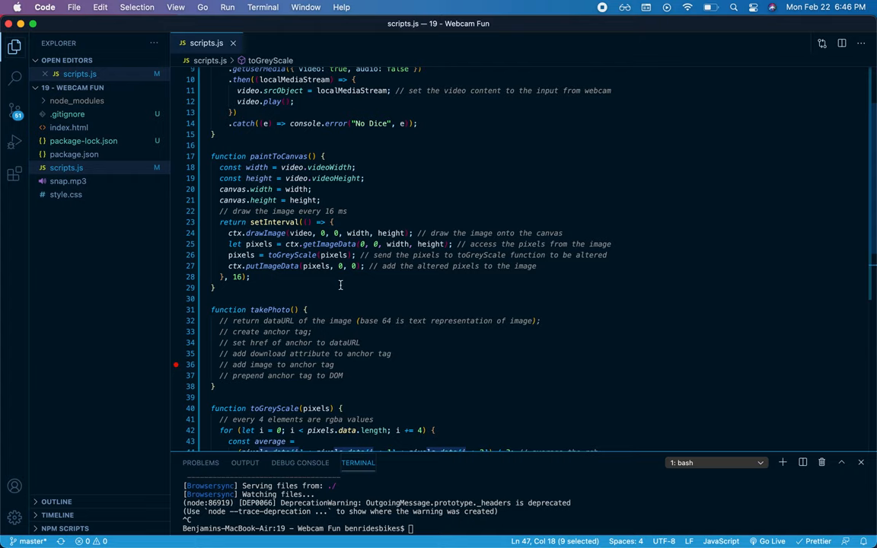
Add const data = canvas.toDataURL("image/jpeg"); as the first line of takePhoto
scroll("down", 3)
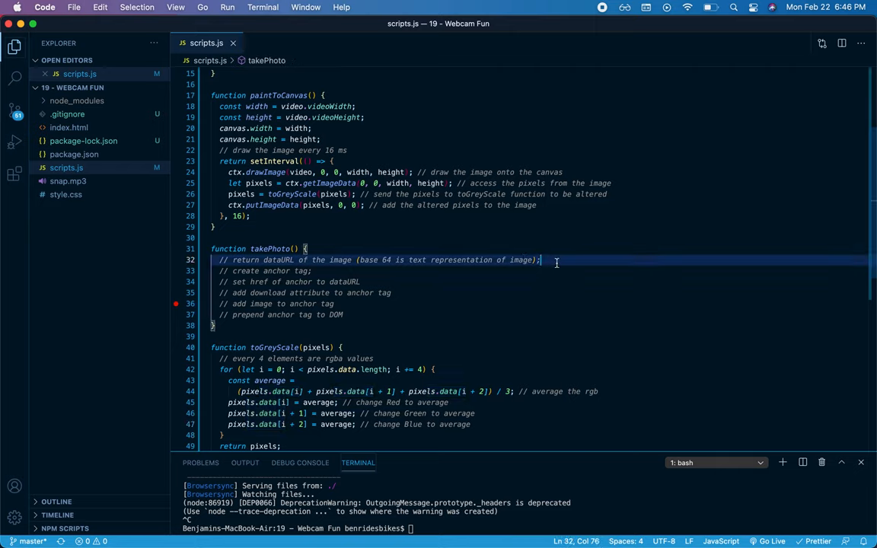
mouse_move(552, 286)
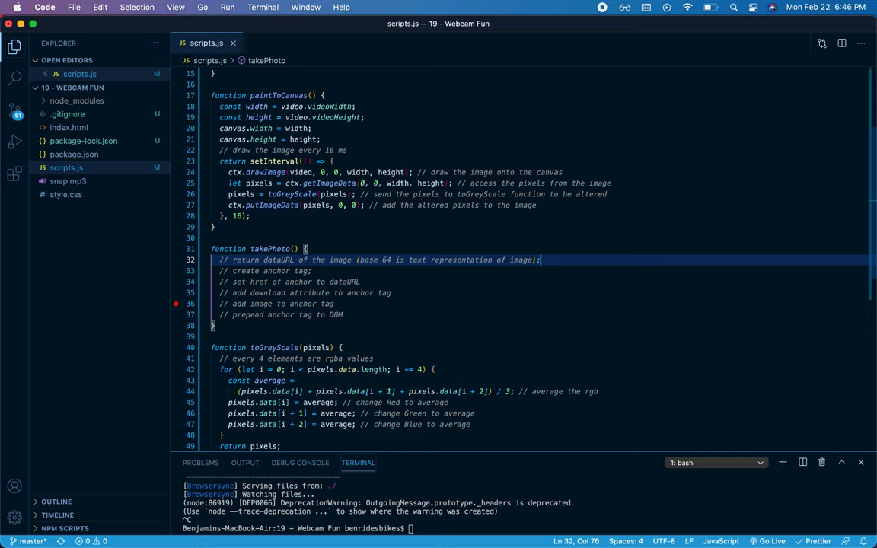
key("enter")
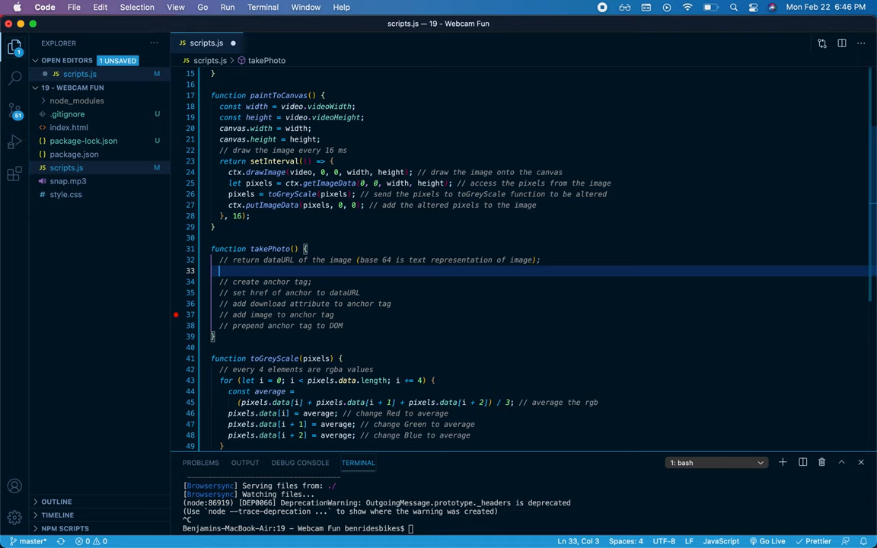
type("const d")
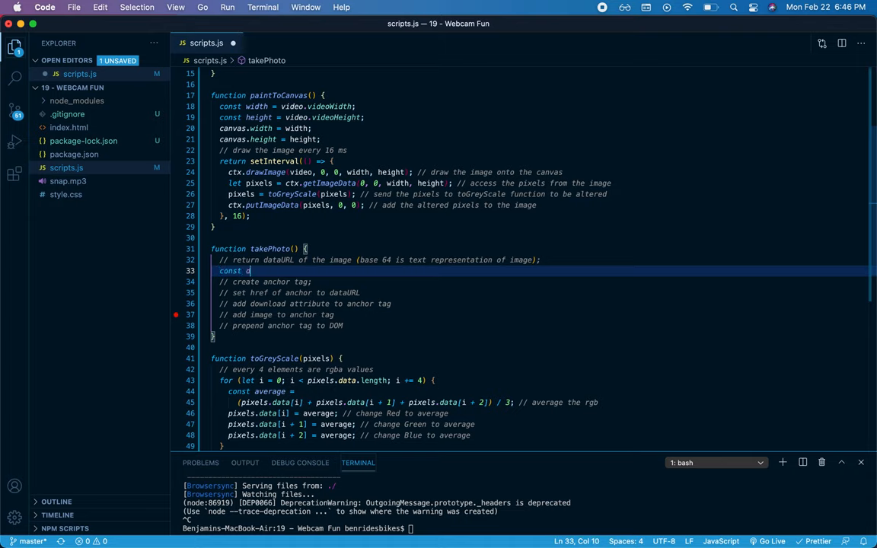
type("ata = ca")
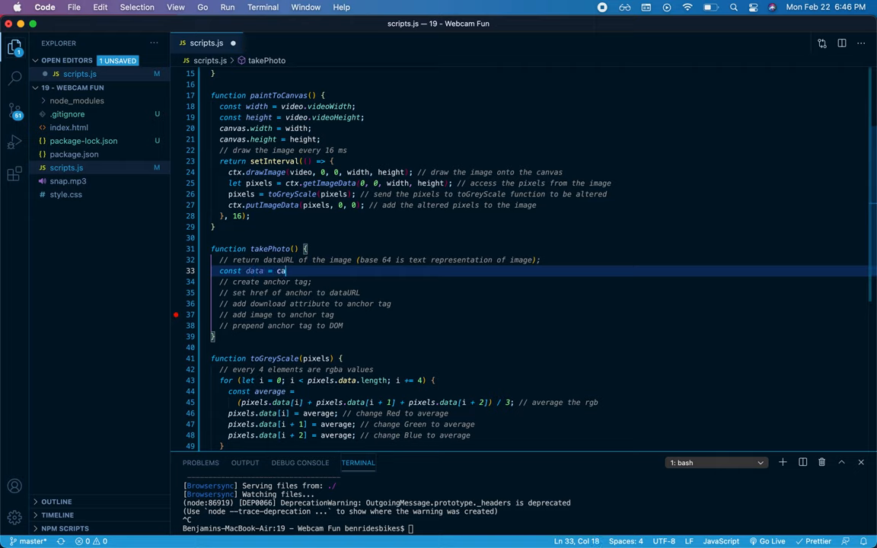
type("canvas.")
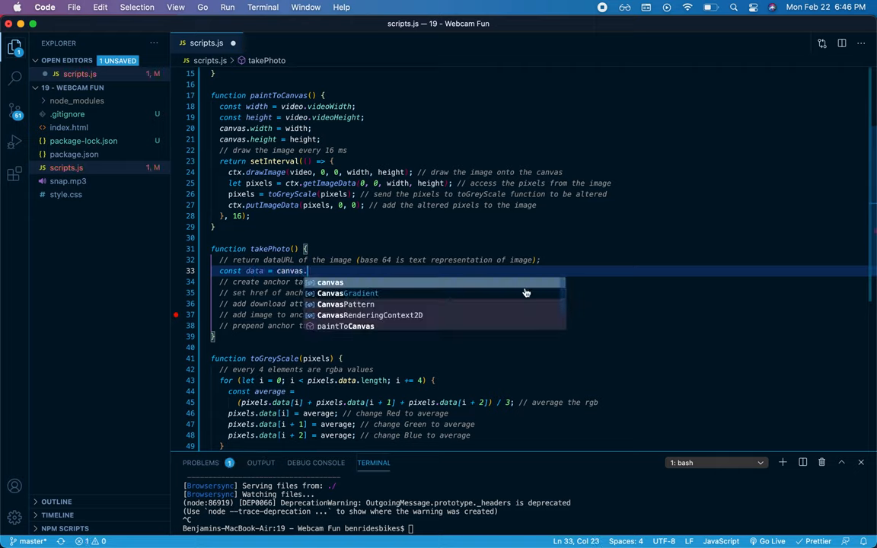
type("t")
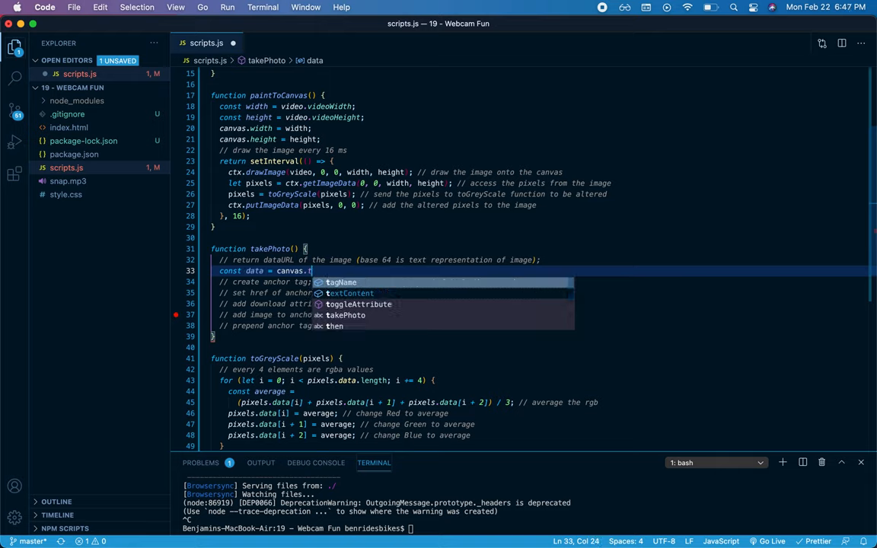
type("oDataURL(")
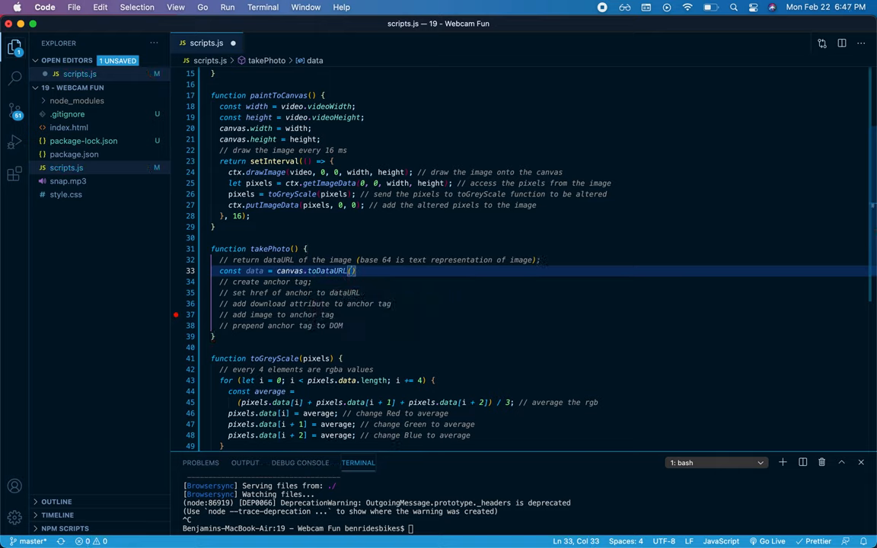
type("\"'\"")
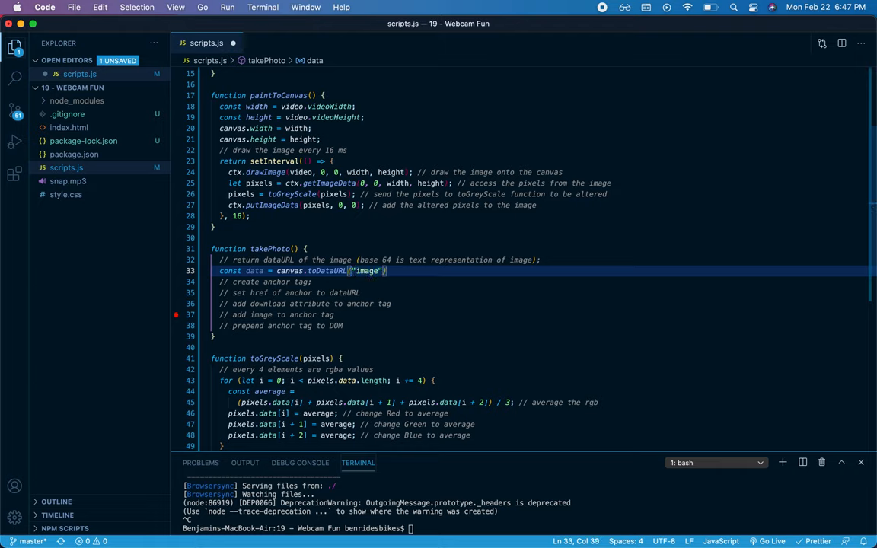
type("/jpeg")
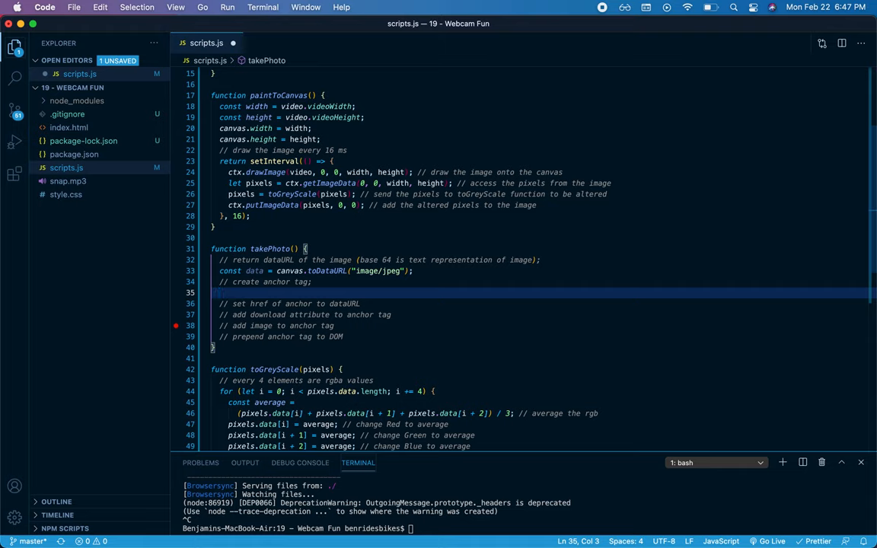
Create a link anchor with document.createElement and set link.href = data
type("con")
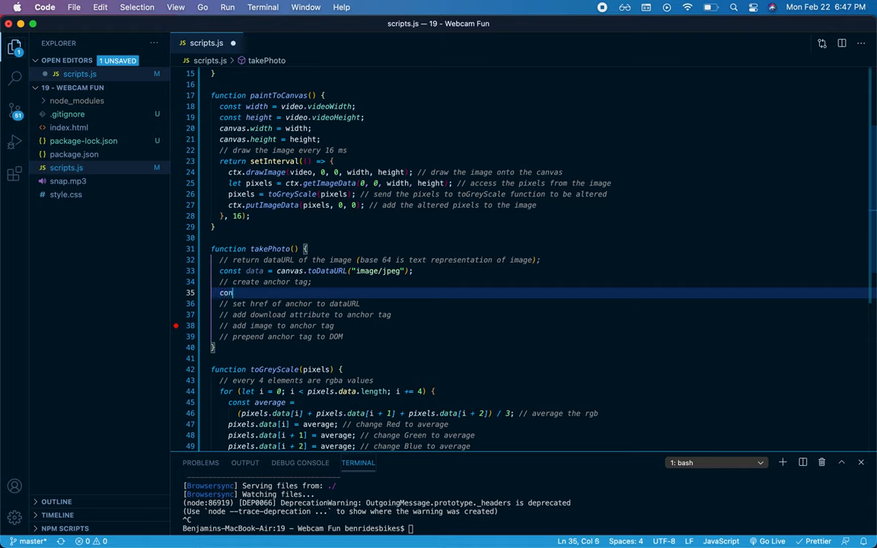
type("link")
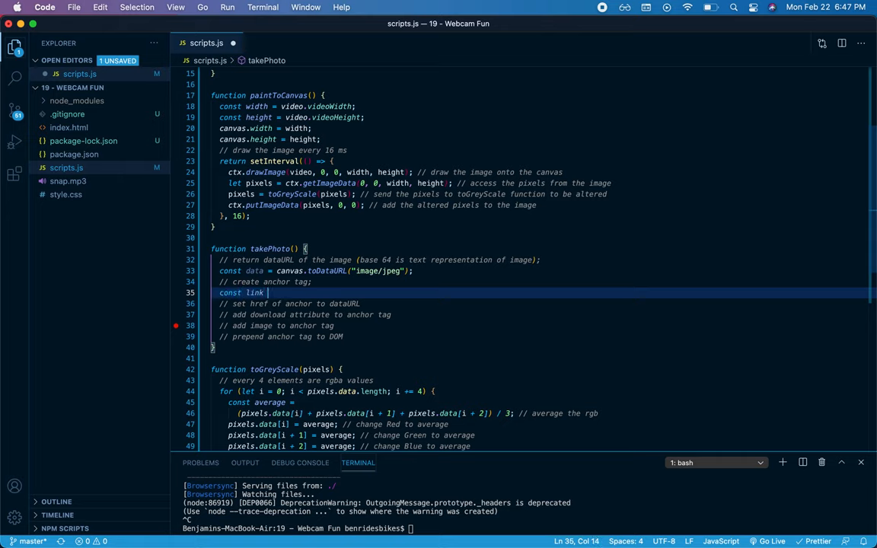
type("= document.createElement(\"a\");")
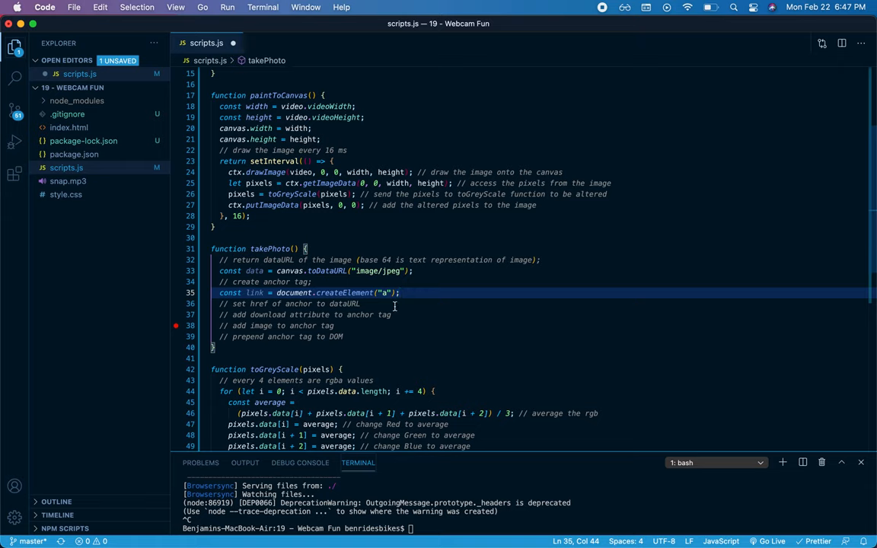
key("Enter")
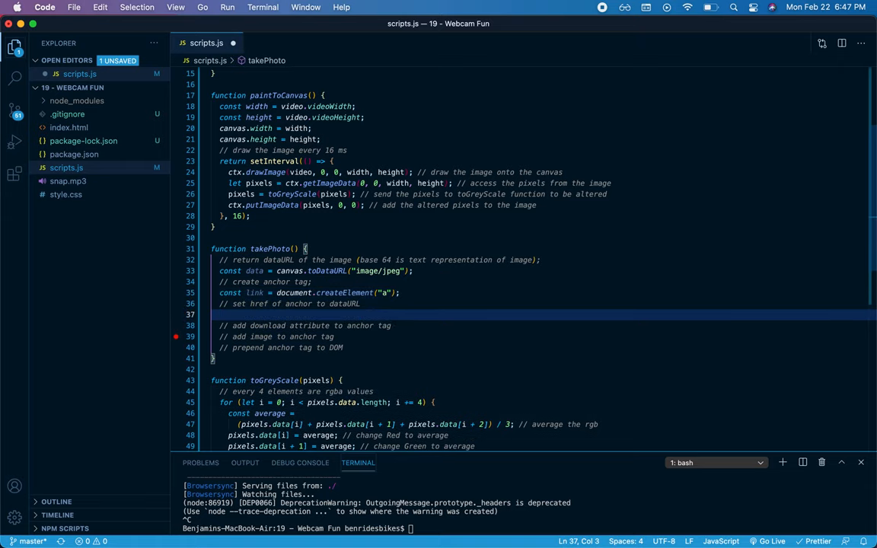
type("lin")
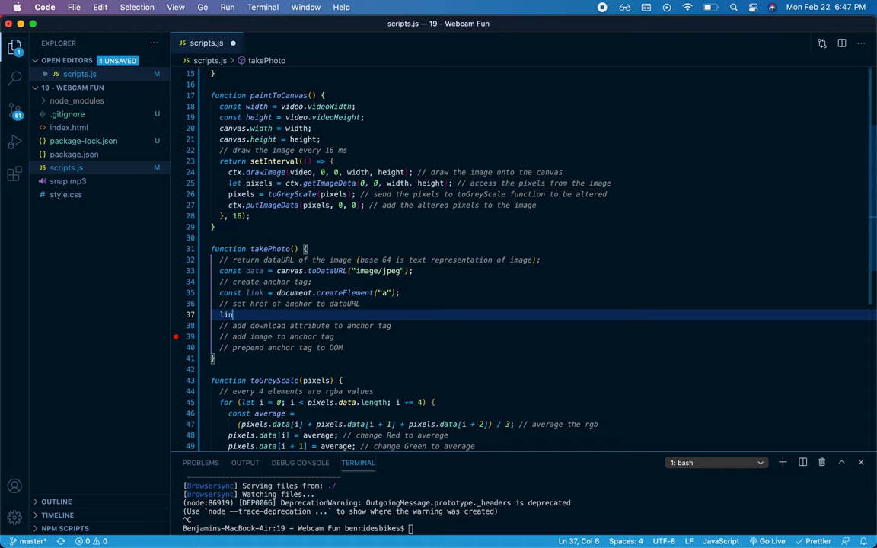
type("k.href")
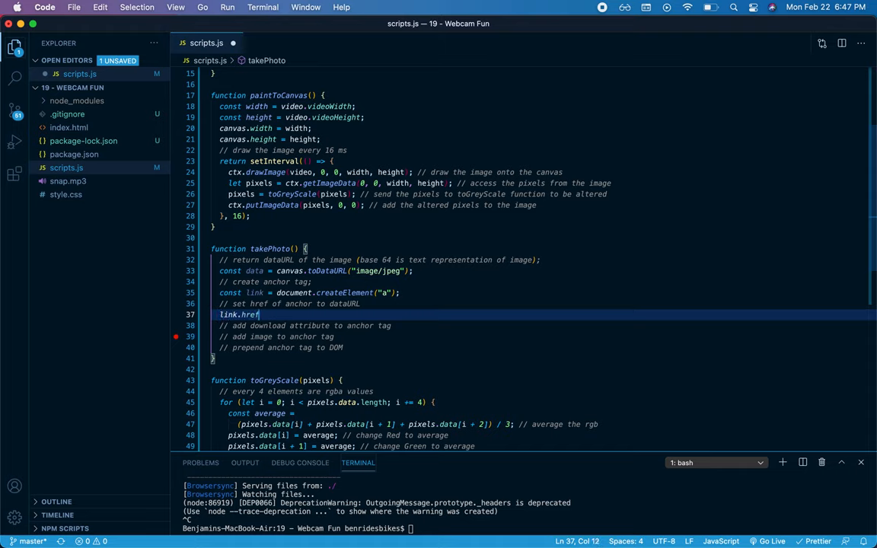
type("= data")
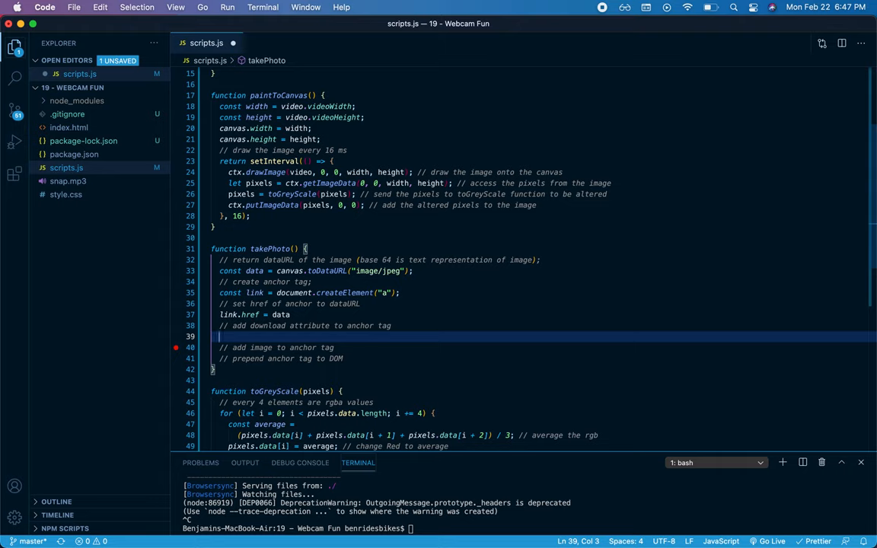
Set the link's download attribute to "nice smile" with setAttribute
type("link.s")
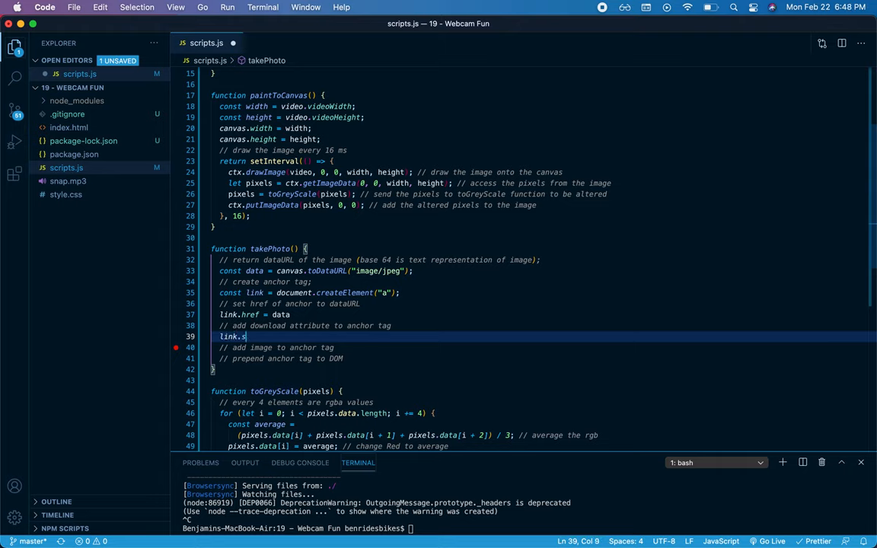
type("etAttribute(")
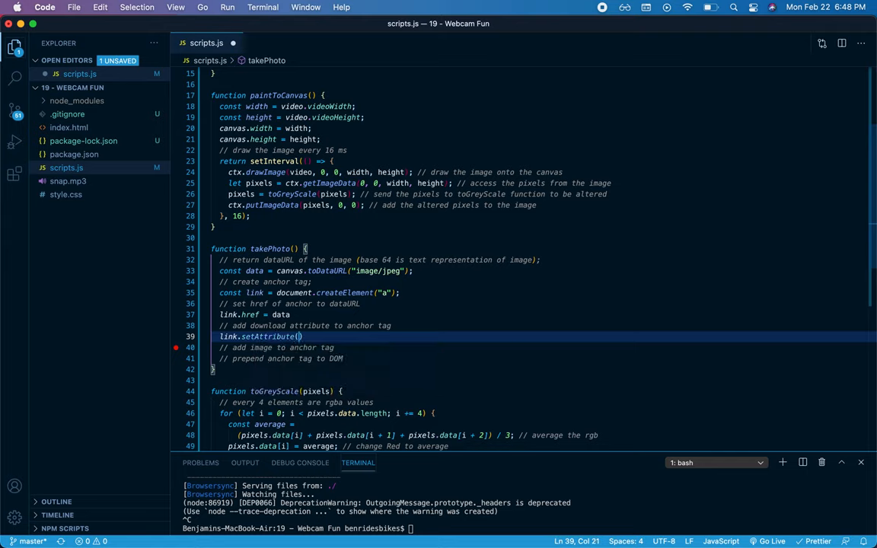
type("download\"")
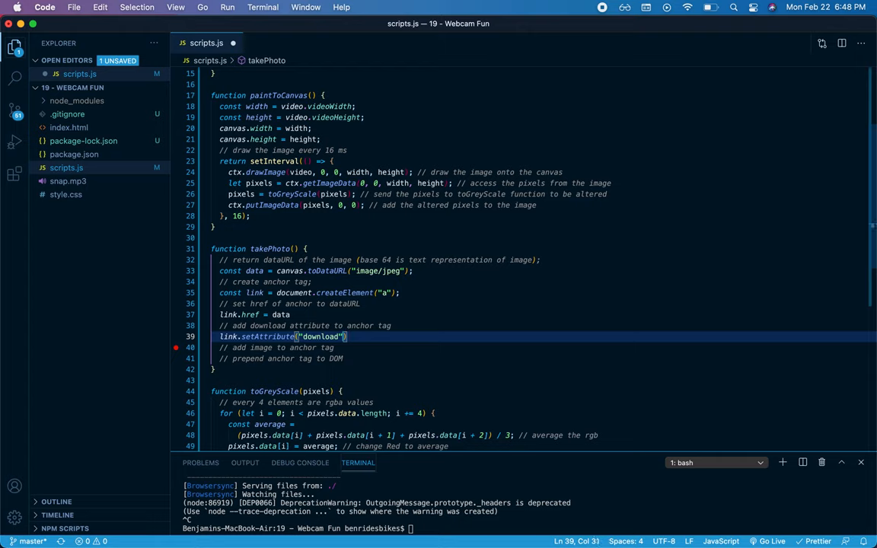
type(", \"\"")
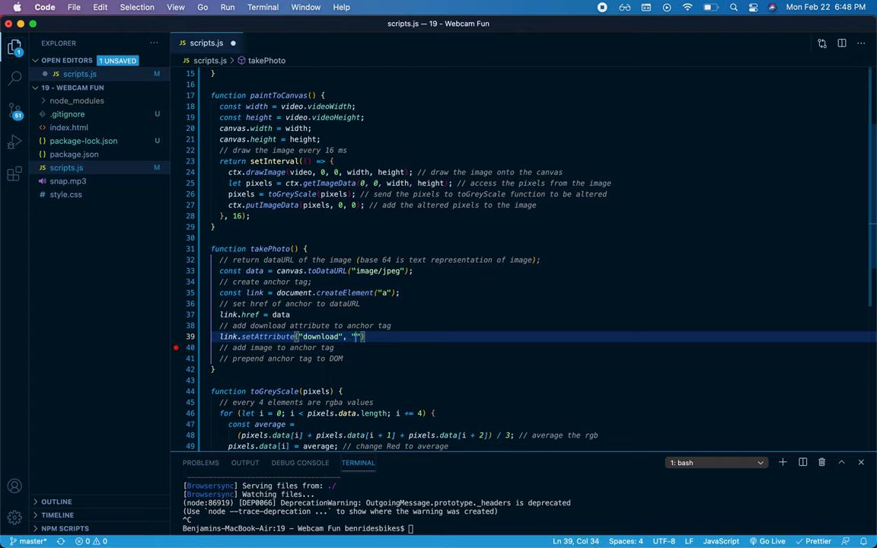
type("nice smile")
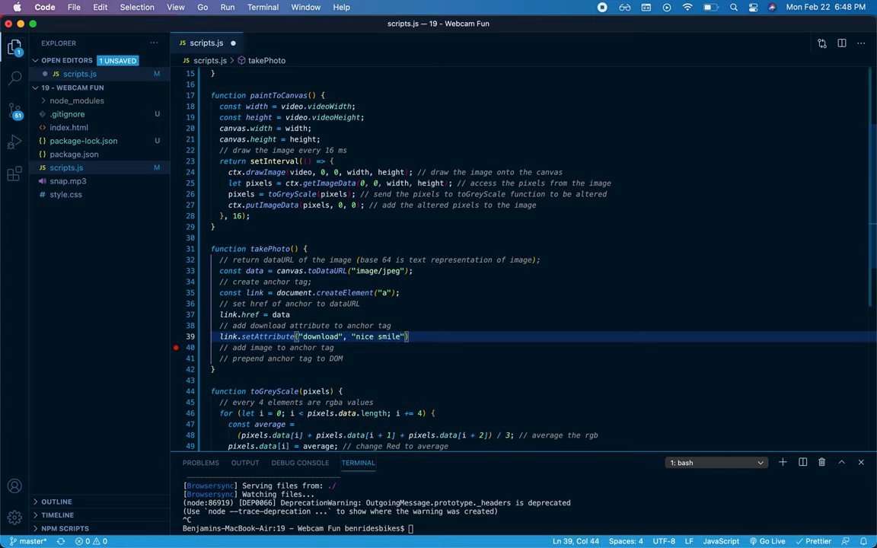
Set link.innerHTML to `<img src=${data} alt="nice smile" />` under the add-image comment
left_click(354, 347)
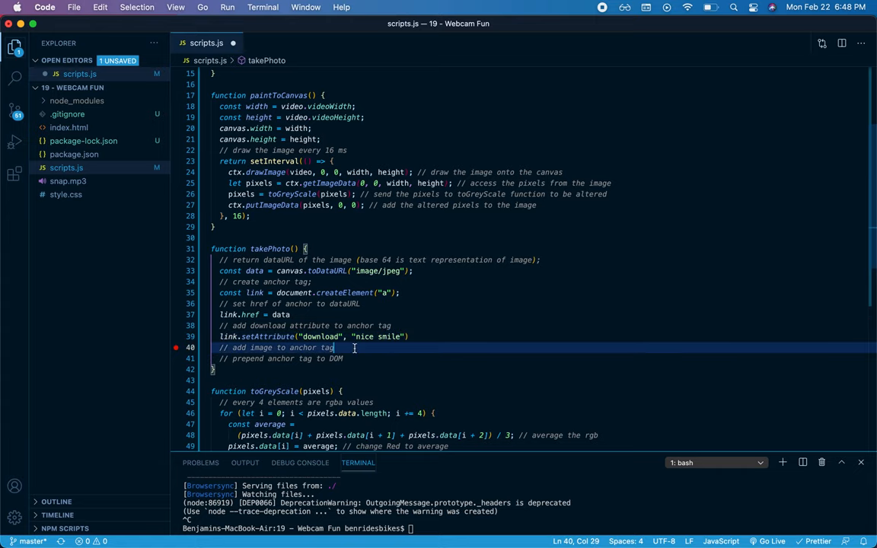
key("enter")
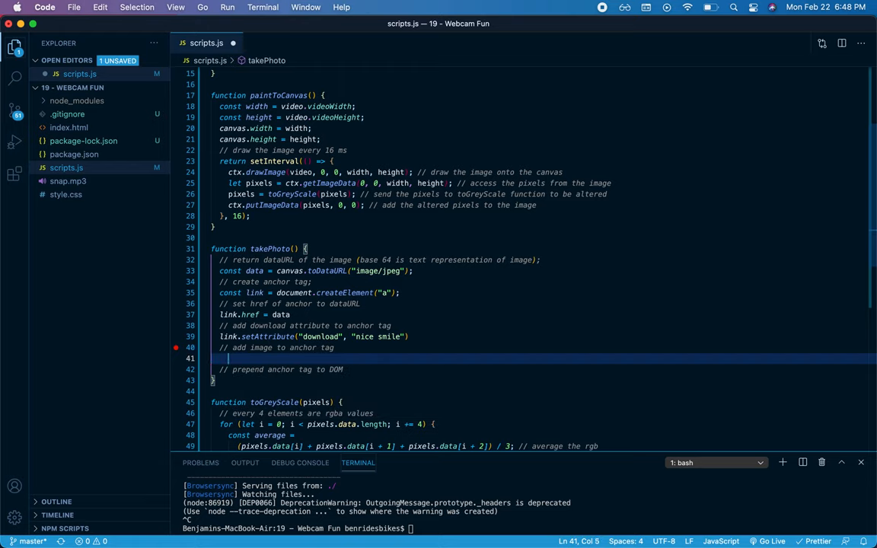
type("link")
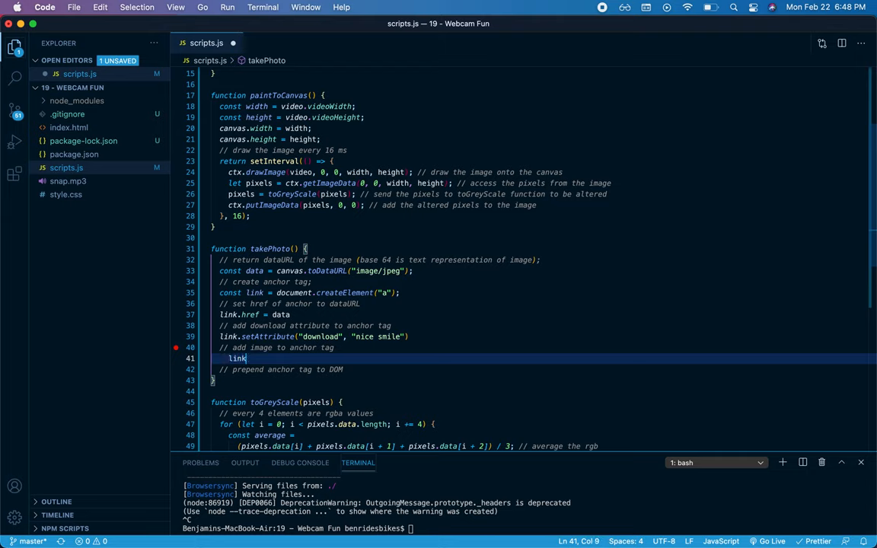
type(".innerH")
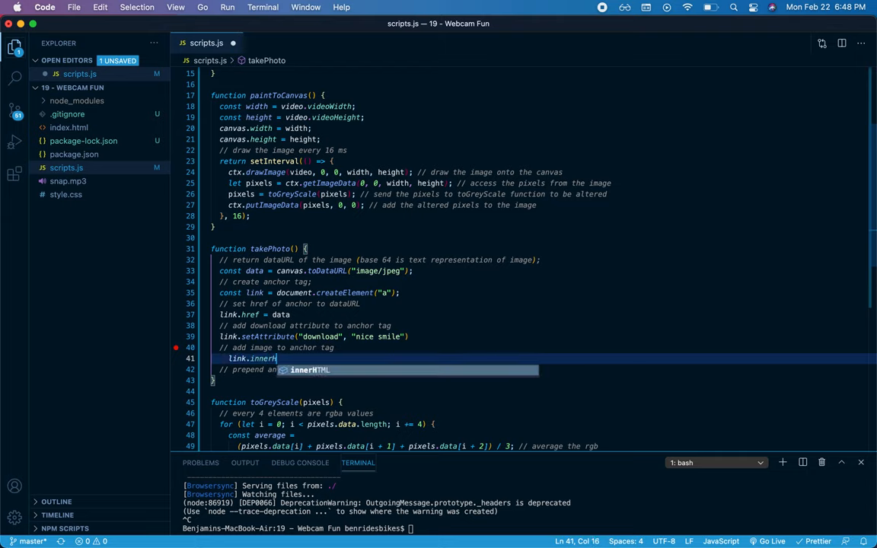
type("=")
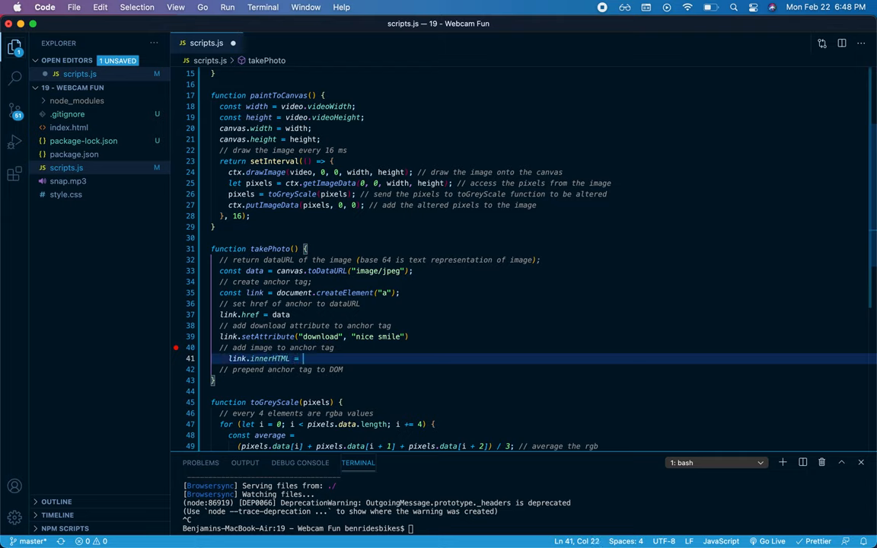
type("`<img")
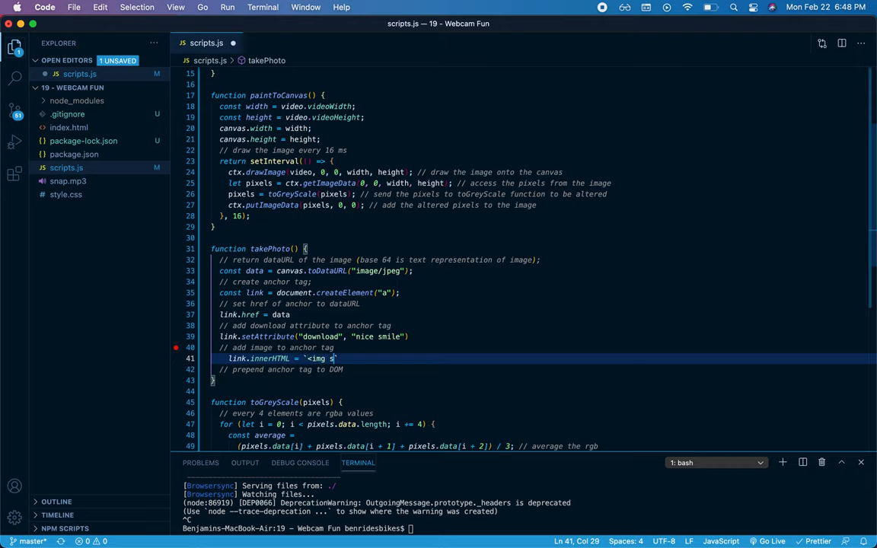
type("src=")
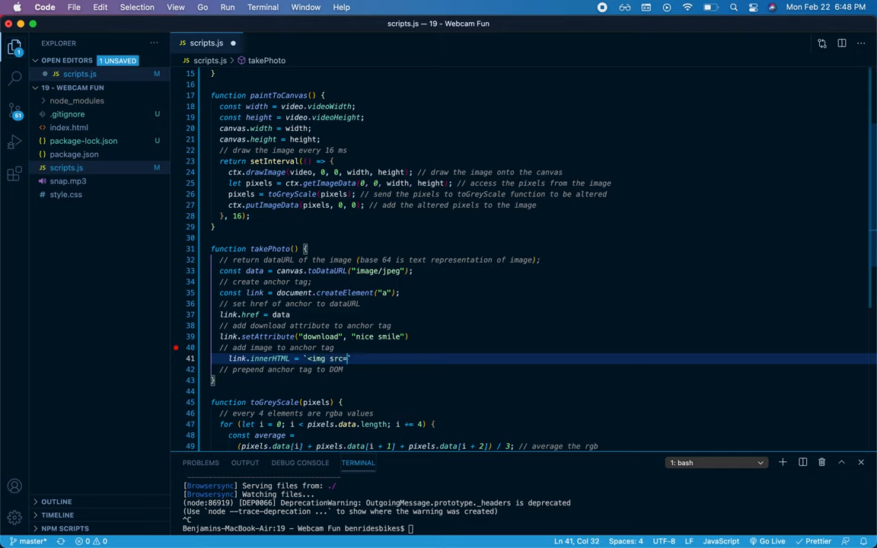
type("{}")
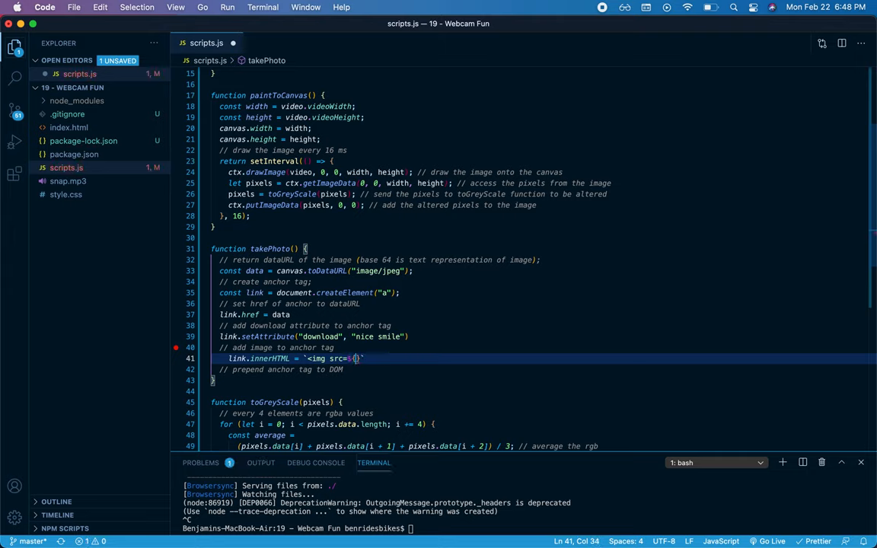
type("data}")
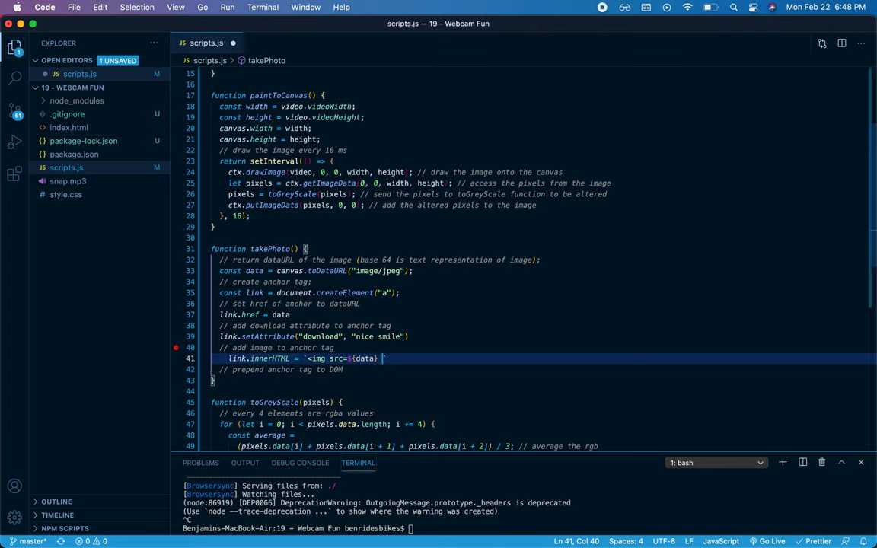
type("alt=\"")
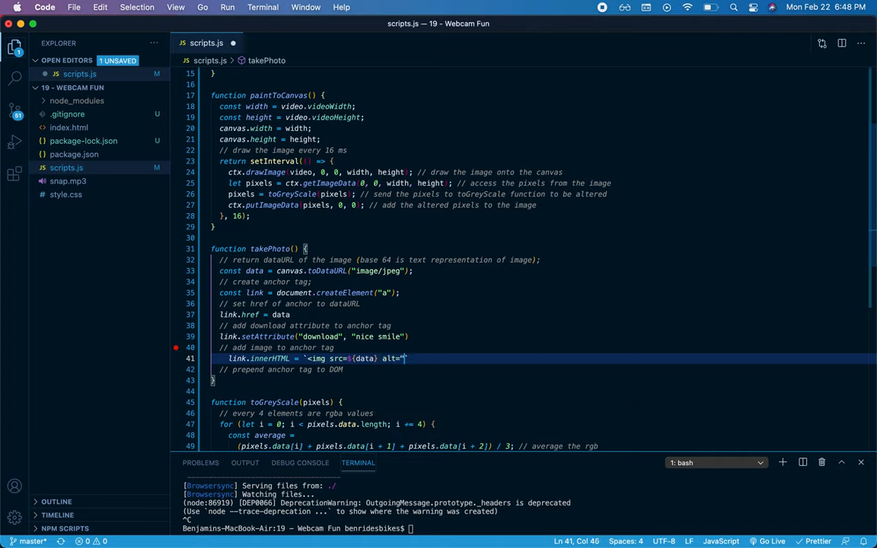
type("nice sm")
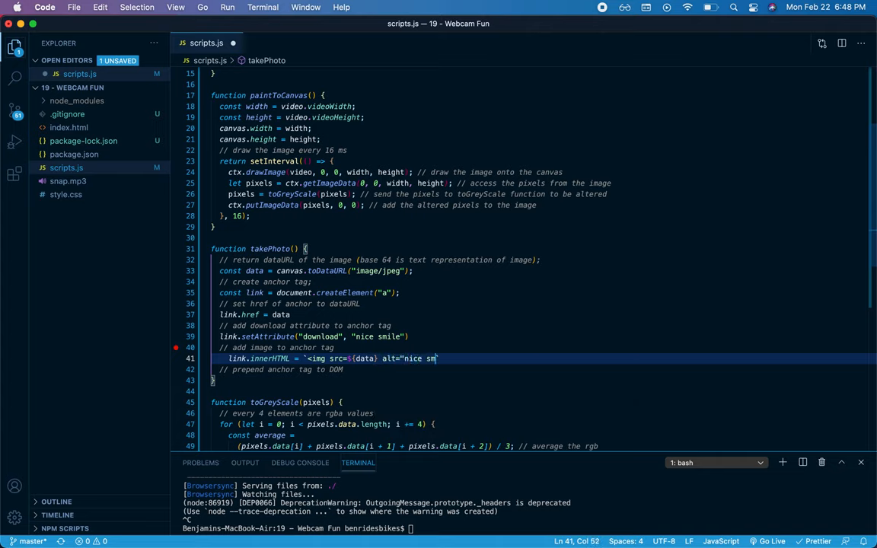
type("ile\" />")
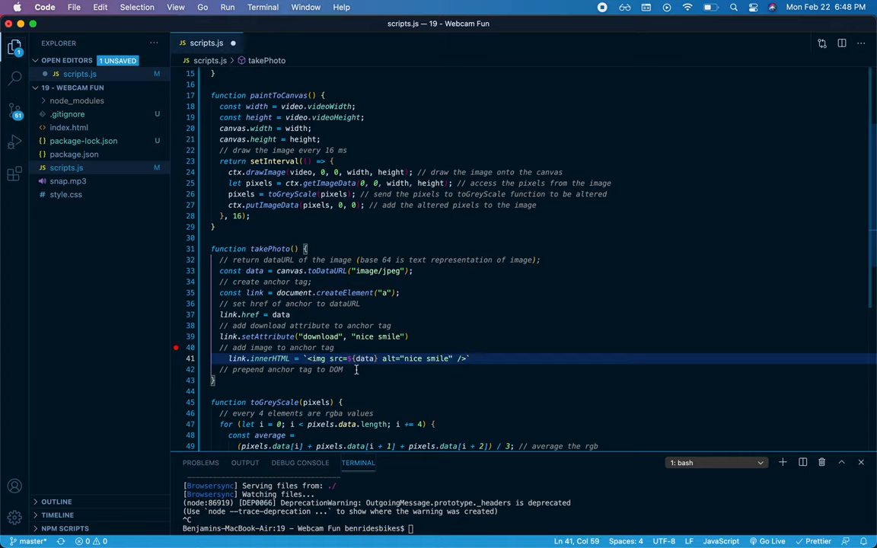
Prepend the link to the strip with strip.insertBefore(link, strip.firstChild)
key("enter")
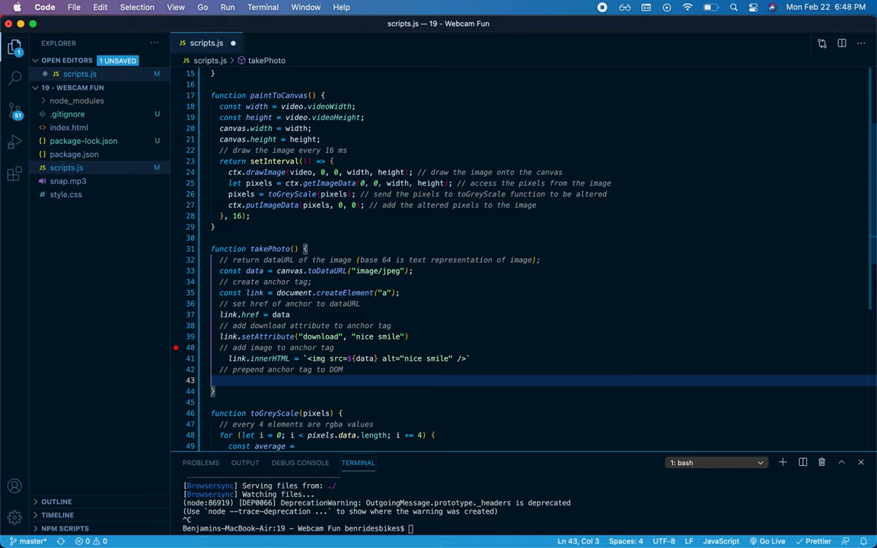
type("s")
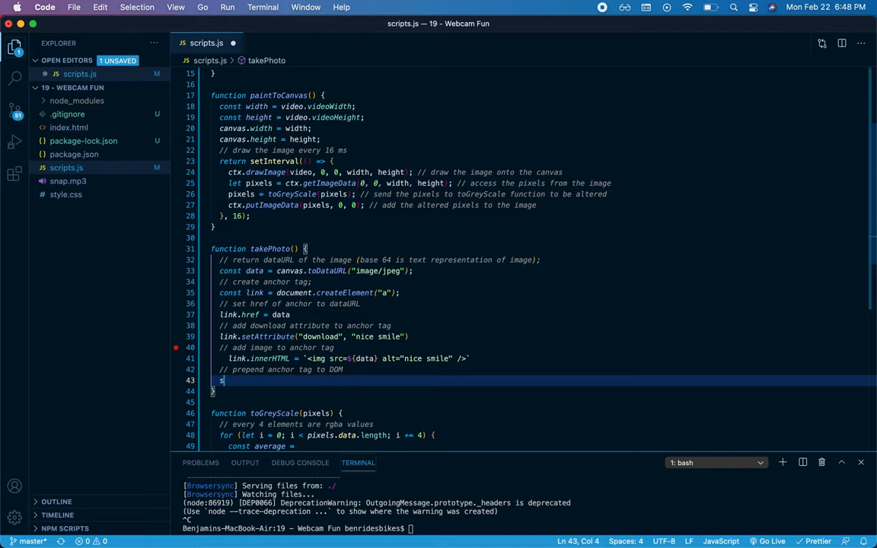
type("trip.")
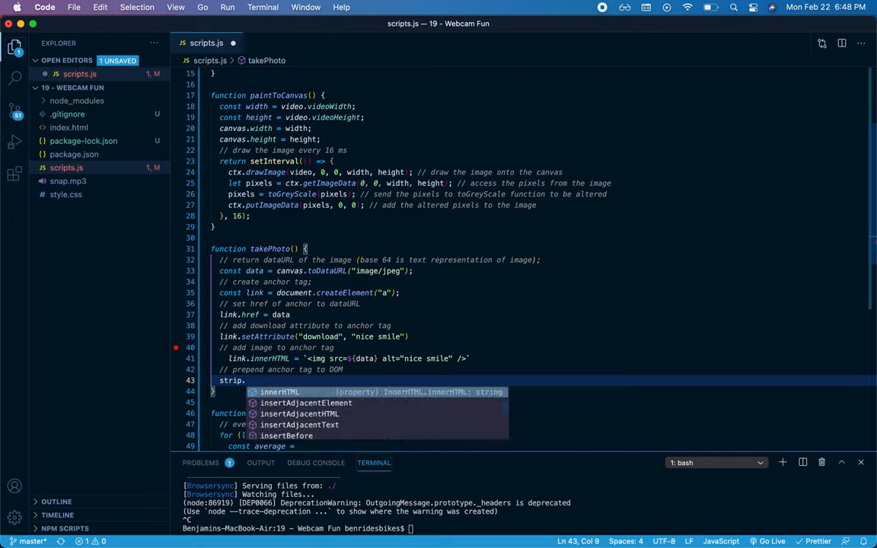
type("insertBefore")
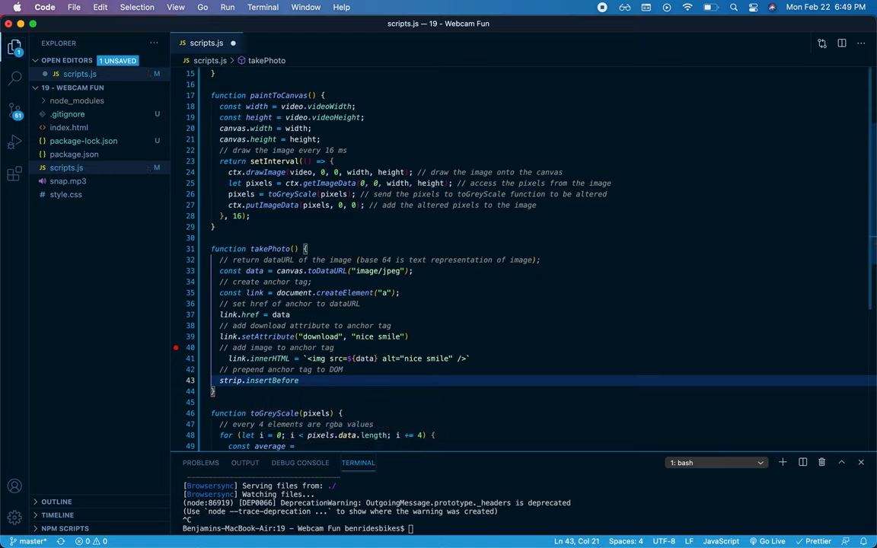
type("(link)")
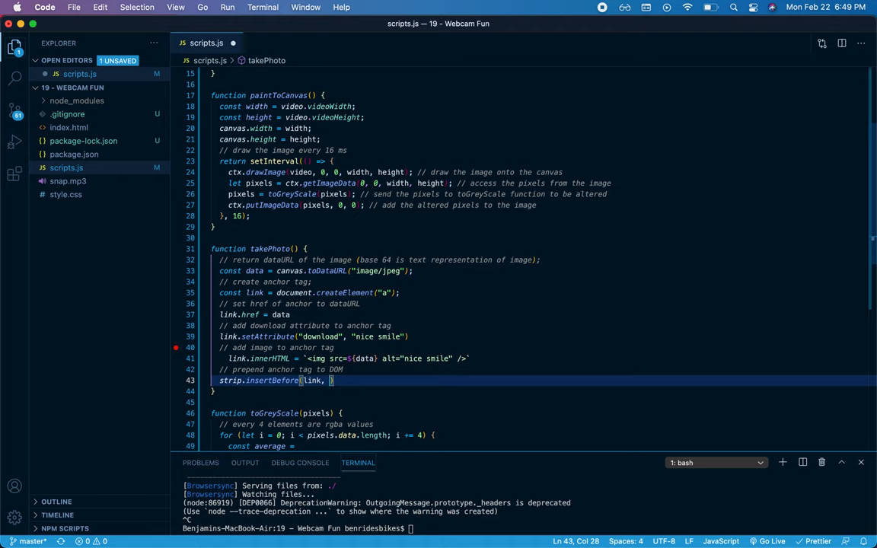
type("strip")
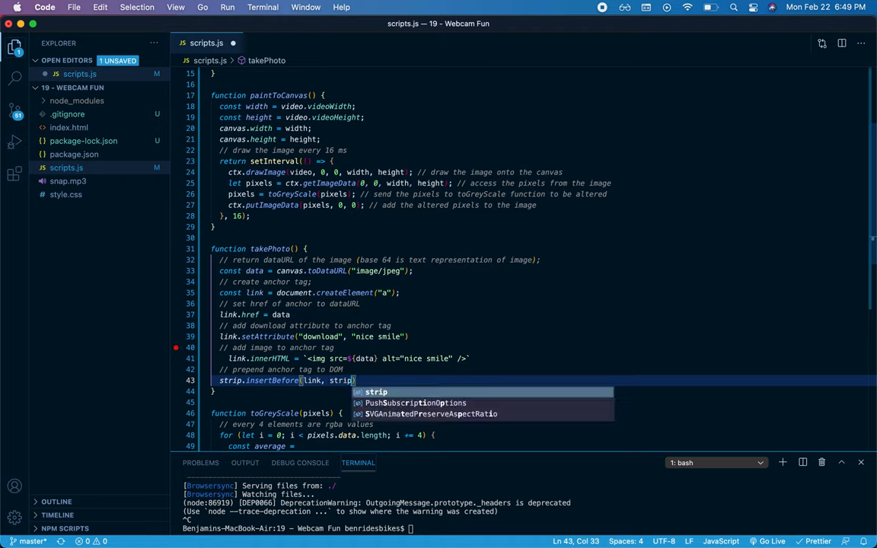
type("firstChild")
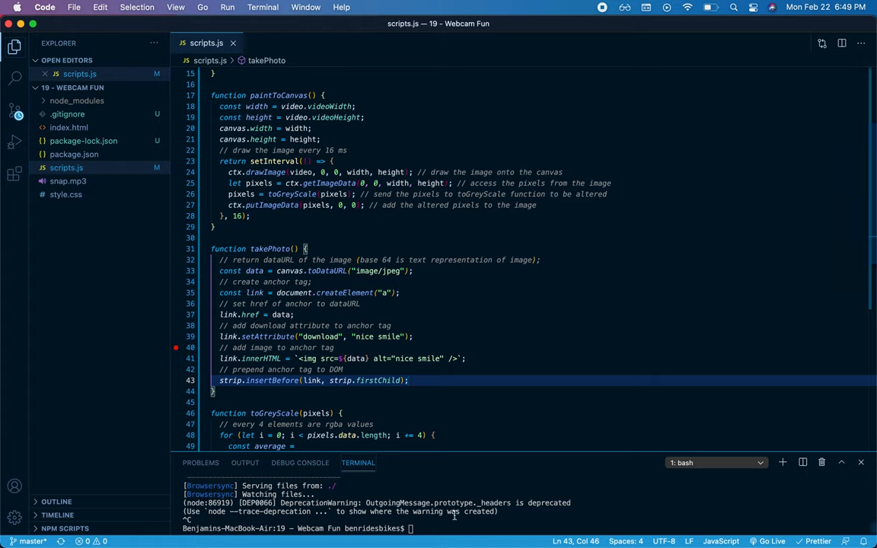
Launch the app with npm start in the terminal
type("npm start")
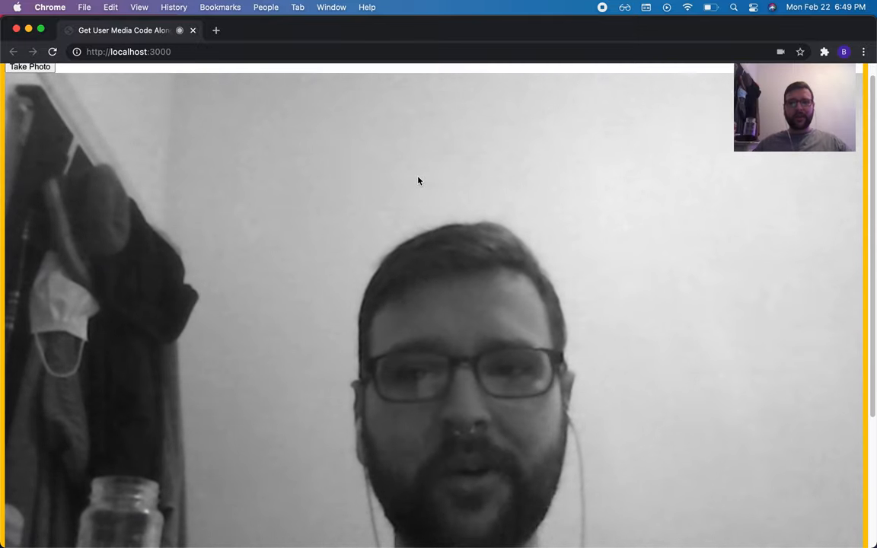
Scroll the localhost page down to the live grayscale webcam feed
scroll("down", 3)
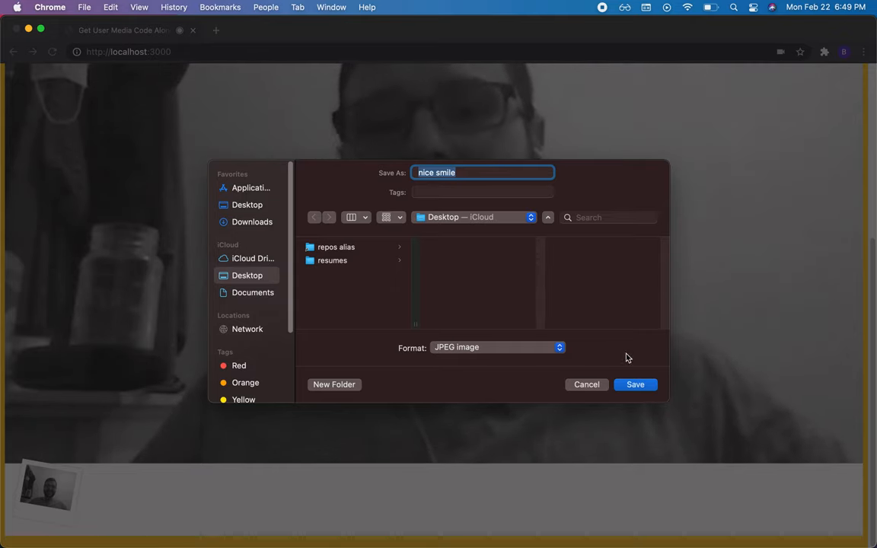
Save the captured photo's download as the JPEG nice smile
left_click(635, 384)
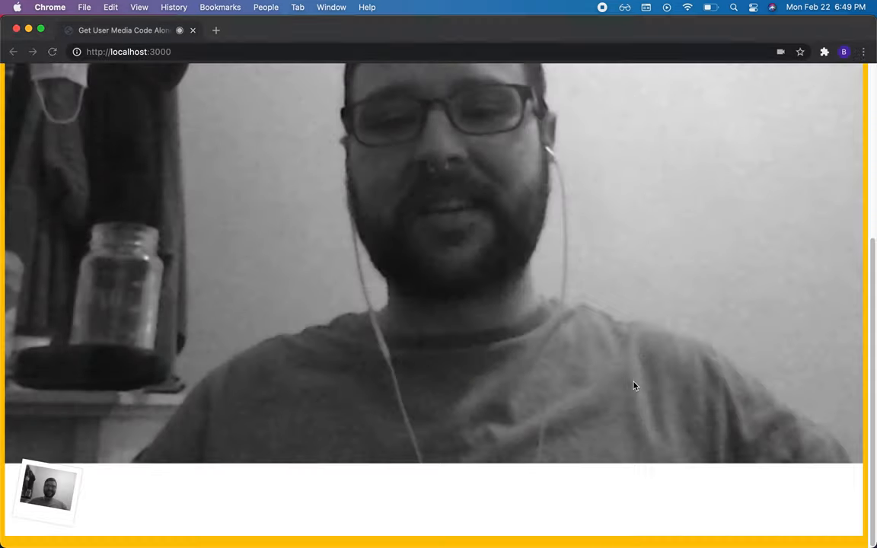